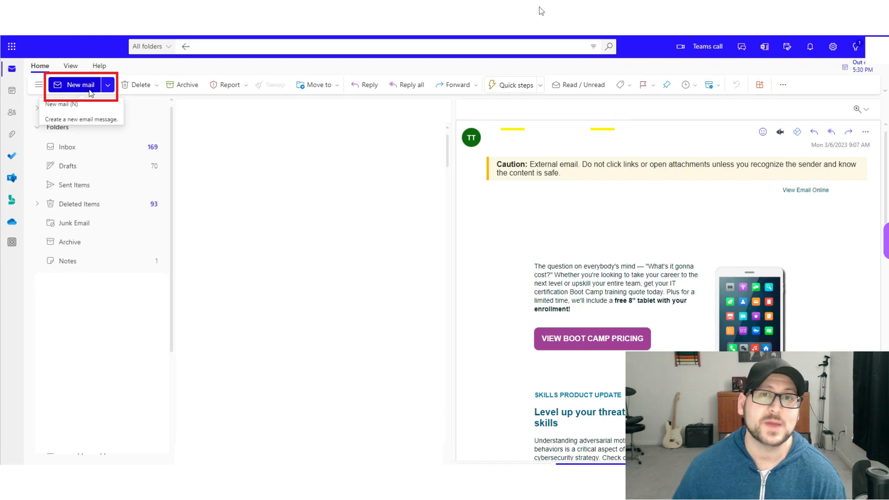
mouse_move(134, 90)
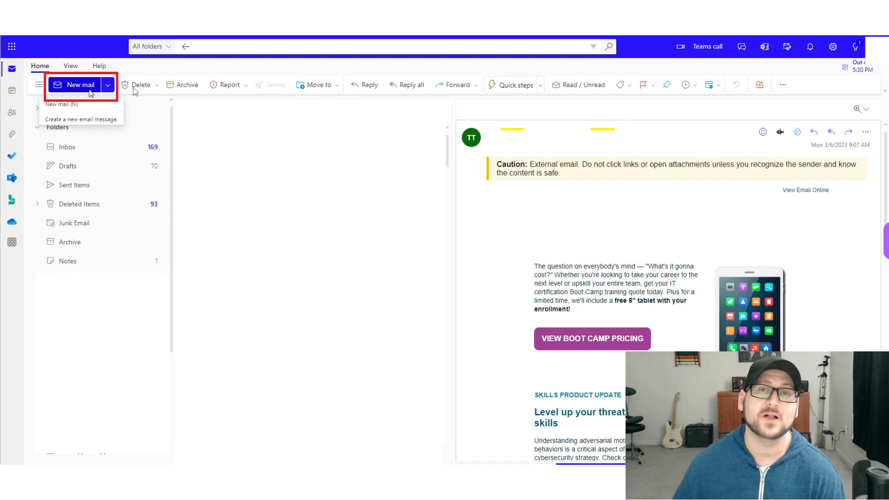
mouse_move(369, 186)
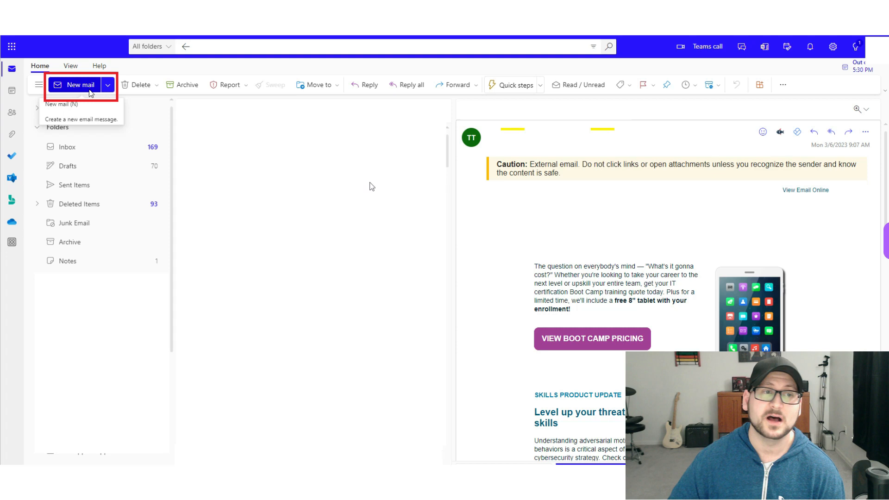
- Attach EML Message.eml to the new message by dragging it in, then preview the attached email
left_click_drag(473, 335, 239, 182)
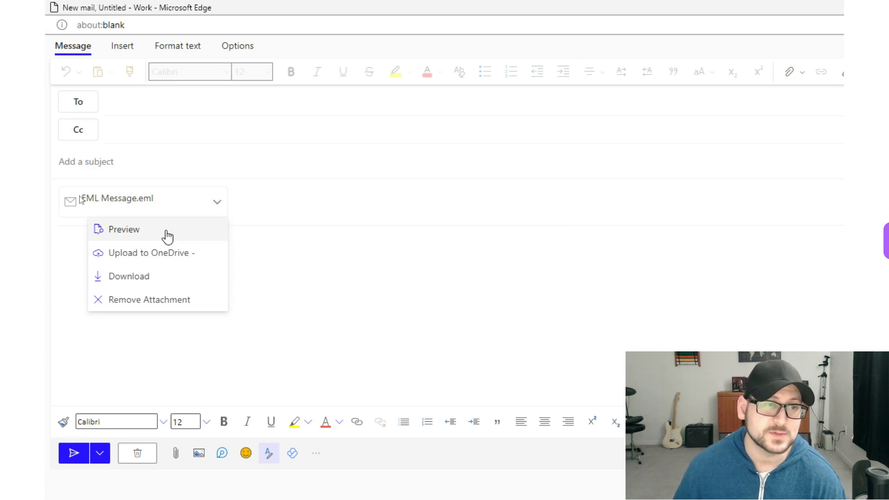
mouse_move(151, 205)
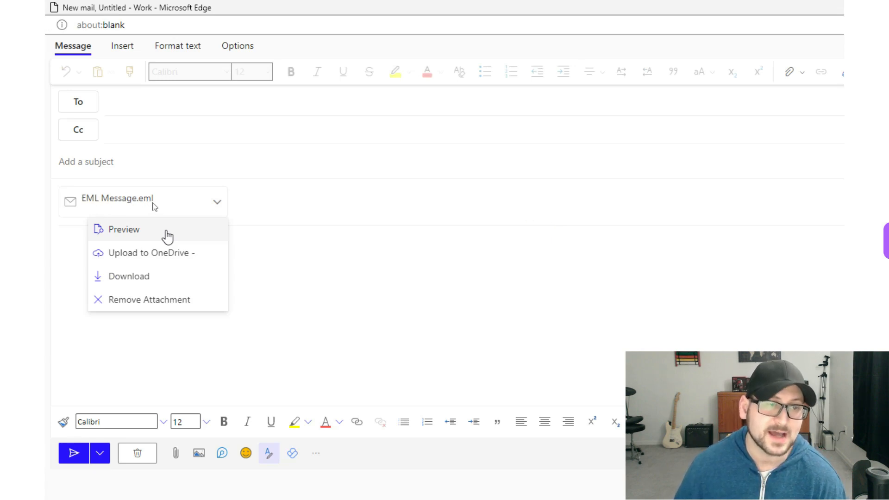
mouse_move(244, 213)
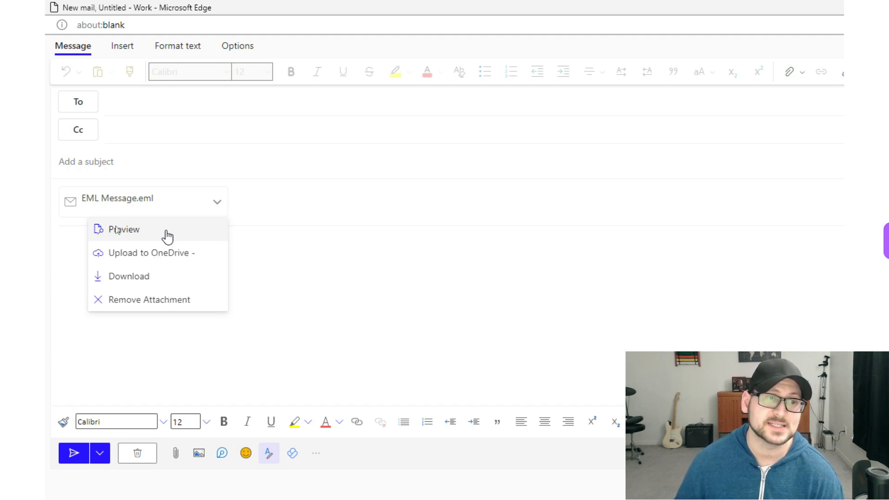
left_click(123, 228)
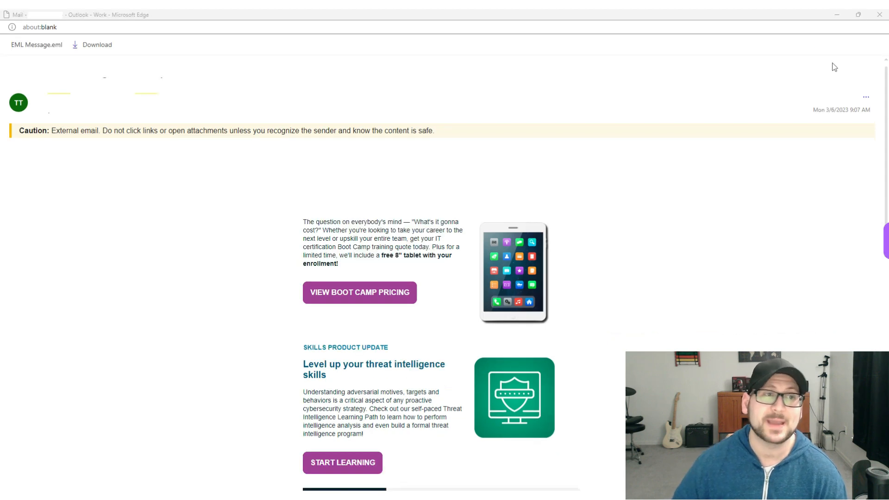
mouse_move(413, 309)
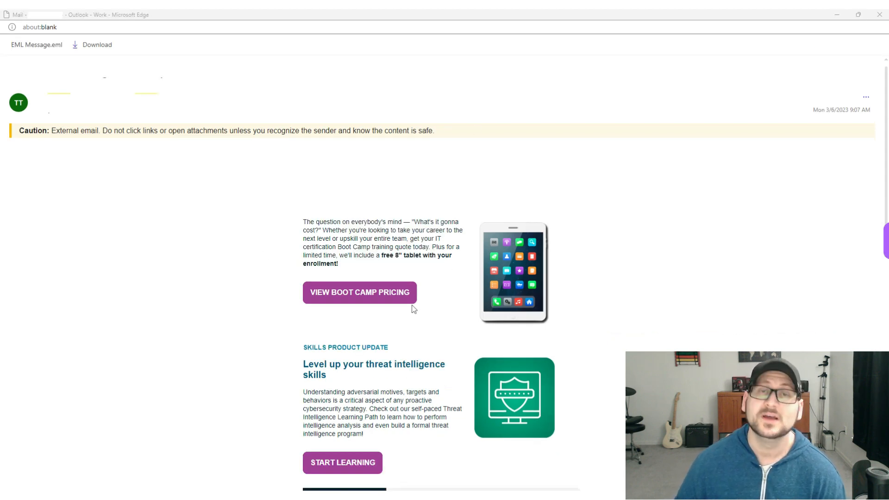